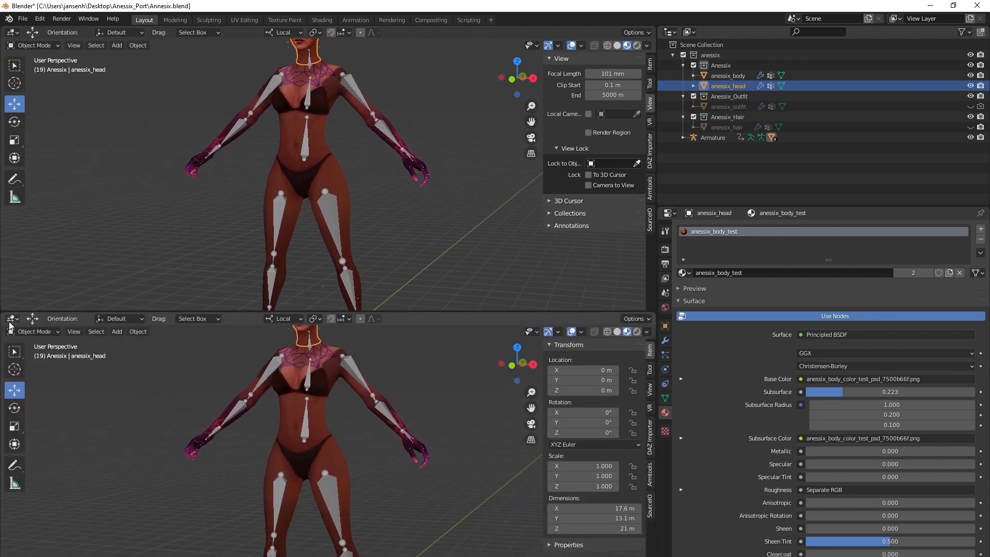
# Switch the lower Blender viewport's editor type to the Shader Editor
pyautogui.click(11, 318)
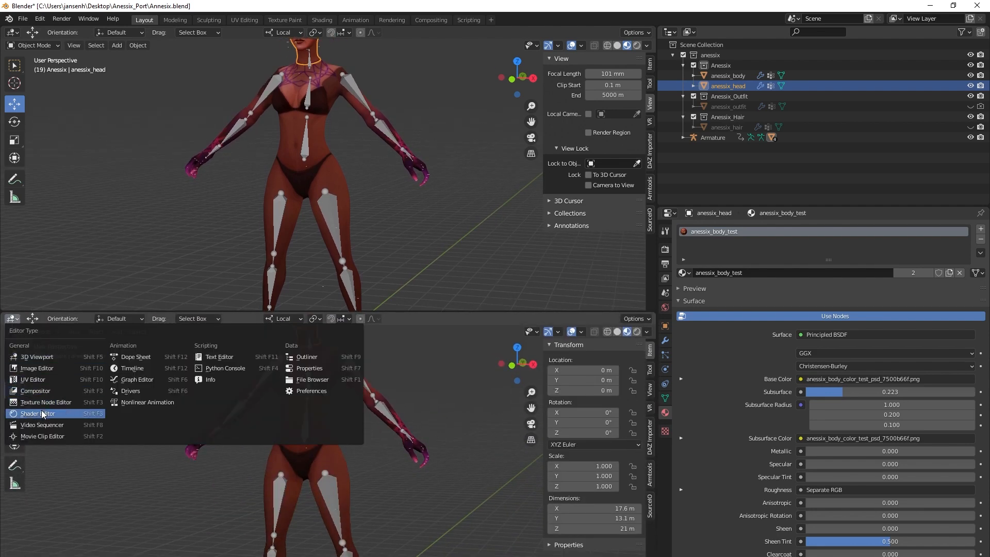
pyautogui.click(35, 413)
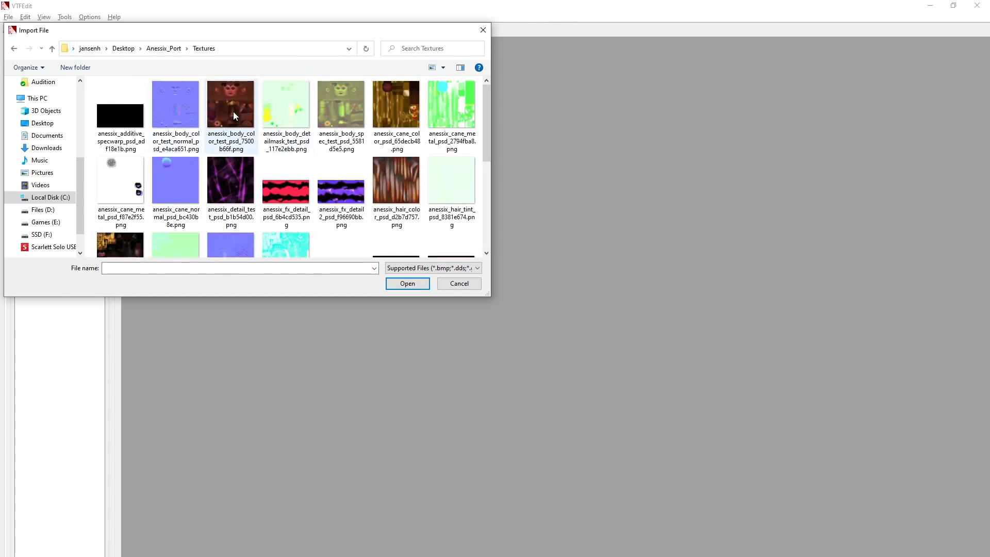
# Import anessix_body_color_test_psd_7500b66f.png from the Anessix_Port Textures folder
pyautogui.click(230, 105)
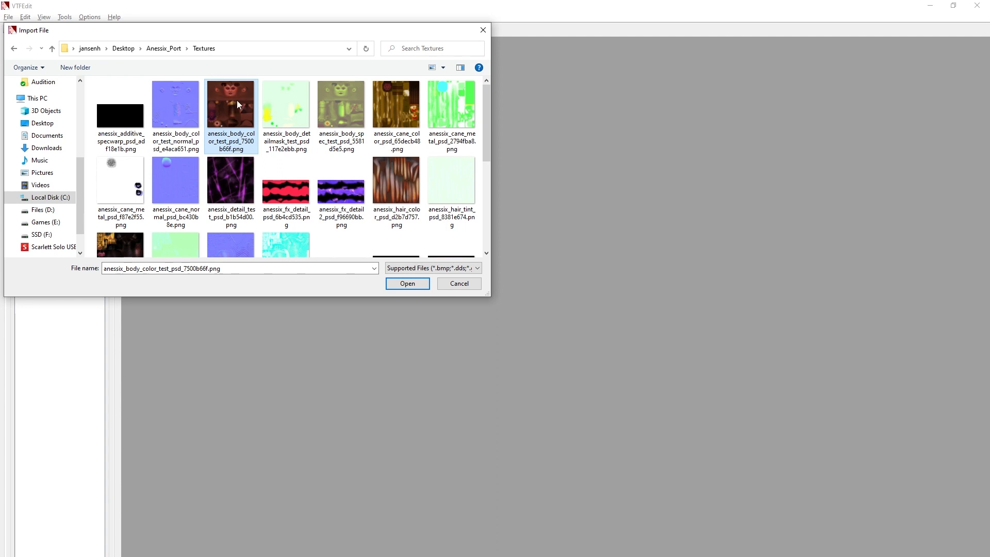
pyautogui.click(407, 283)
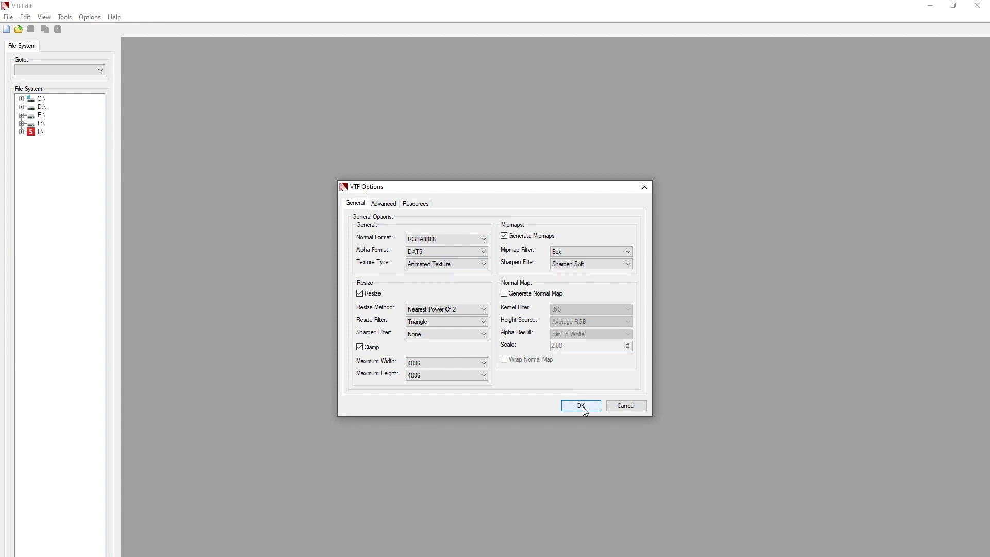
# Convert the body texture with default options and save it as anessix_body_test_dif
pyautogui.click(580, 405)
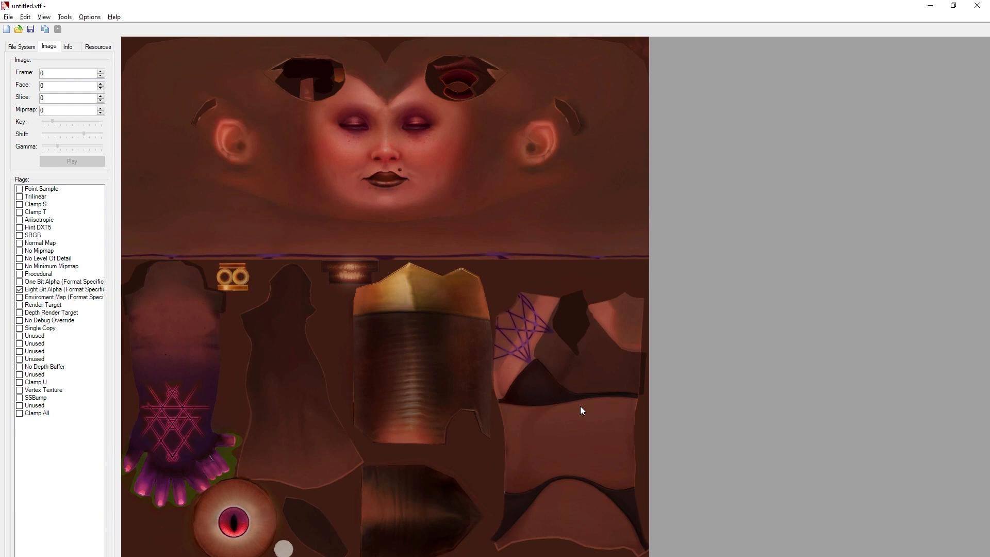
pyautogui.moveTo(512, 393)
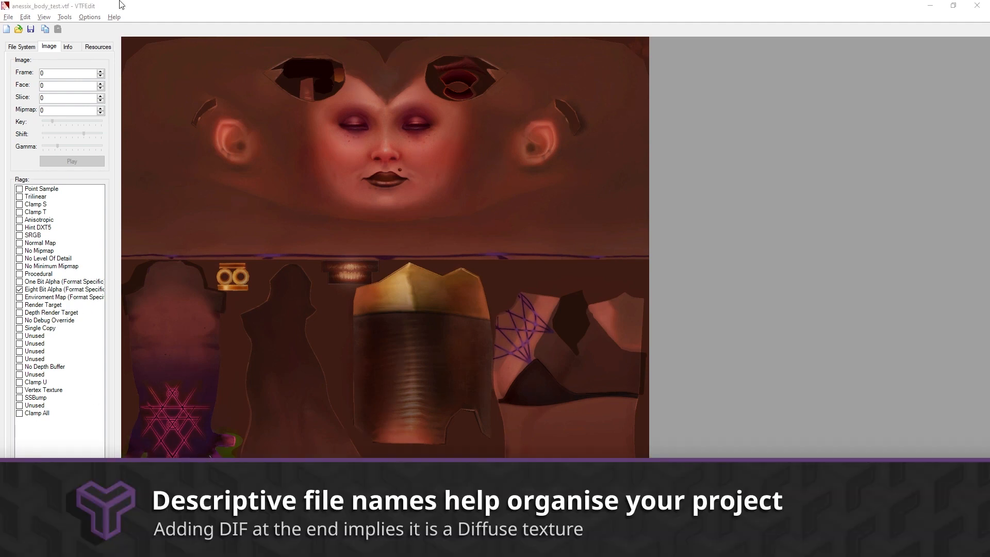
pyautogui.click(8, 17)
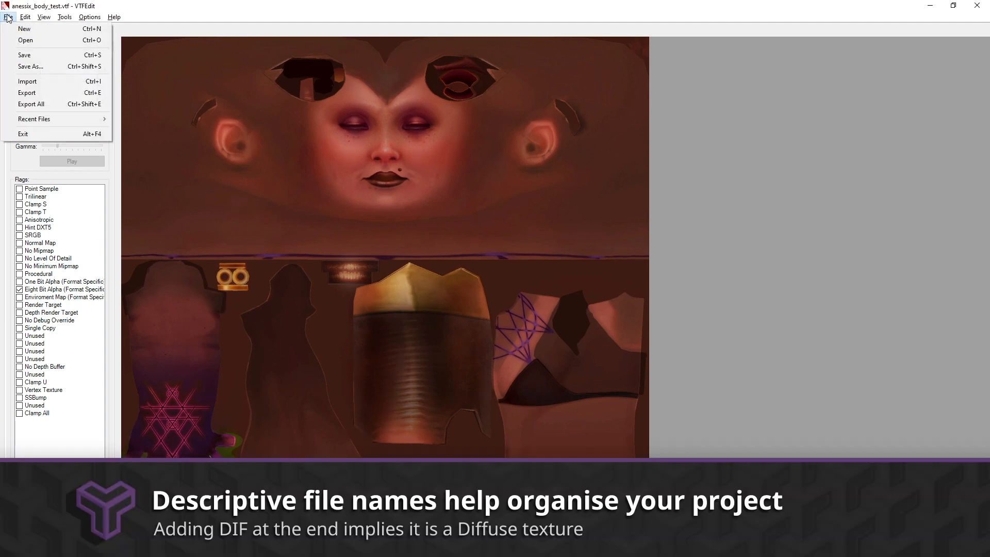
pyautogui.click(31, 67)
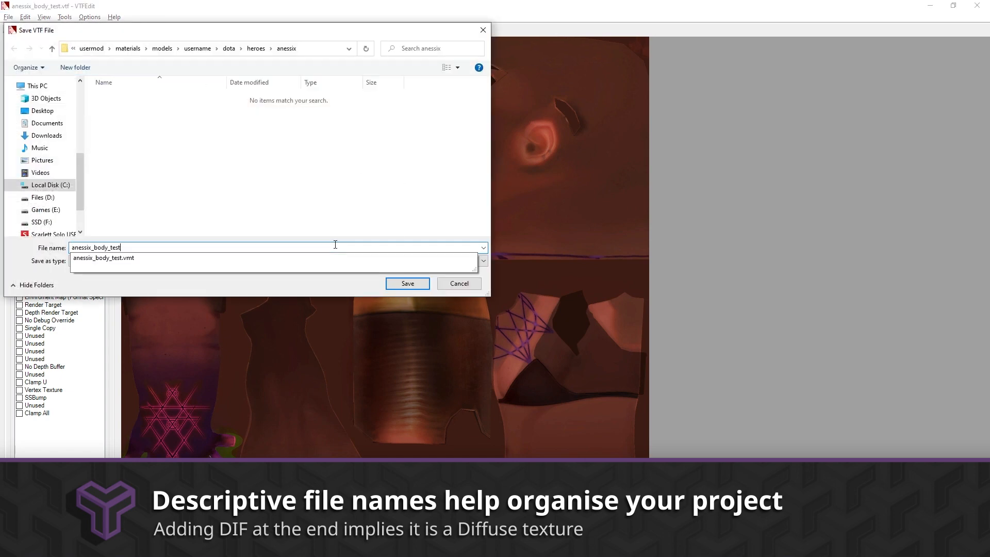
pyautogui.write('_dif')
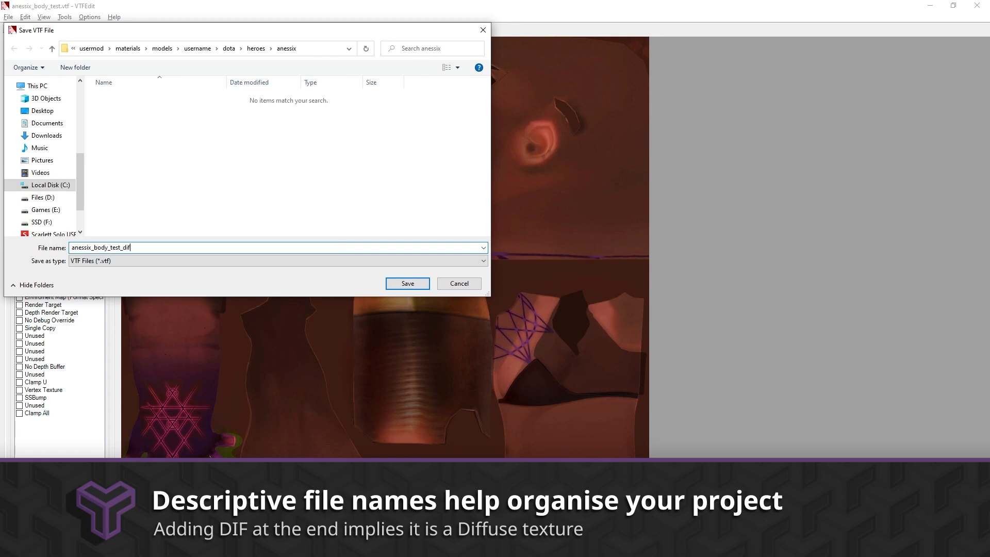
pyautogui.click(407, 283)
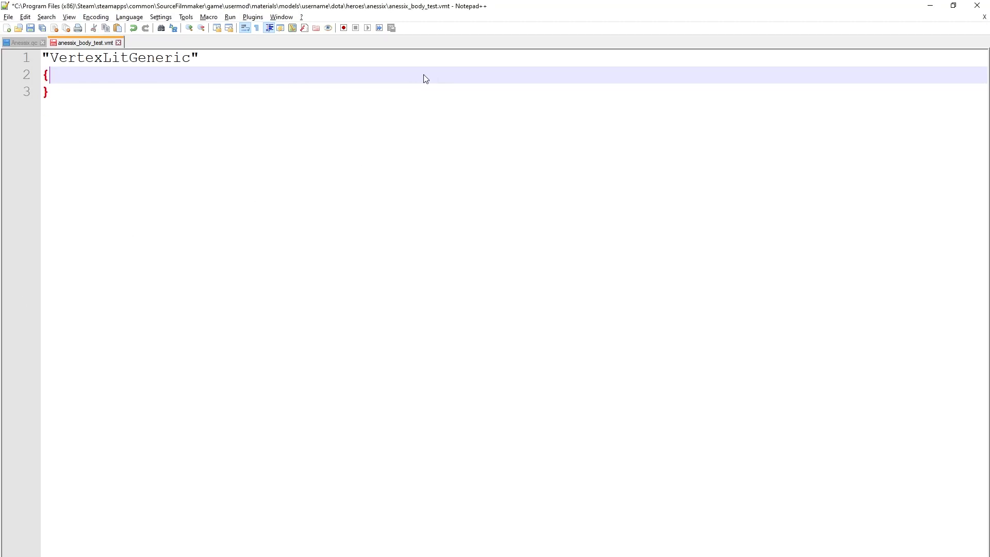
# Add "$basetexture" "models\username\dota\heroes\anessix\anessix_body_test_diff" inside the braces and save
pyautogui.press('enter')
pyautogui.write('"$')
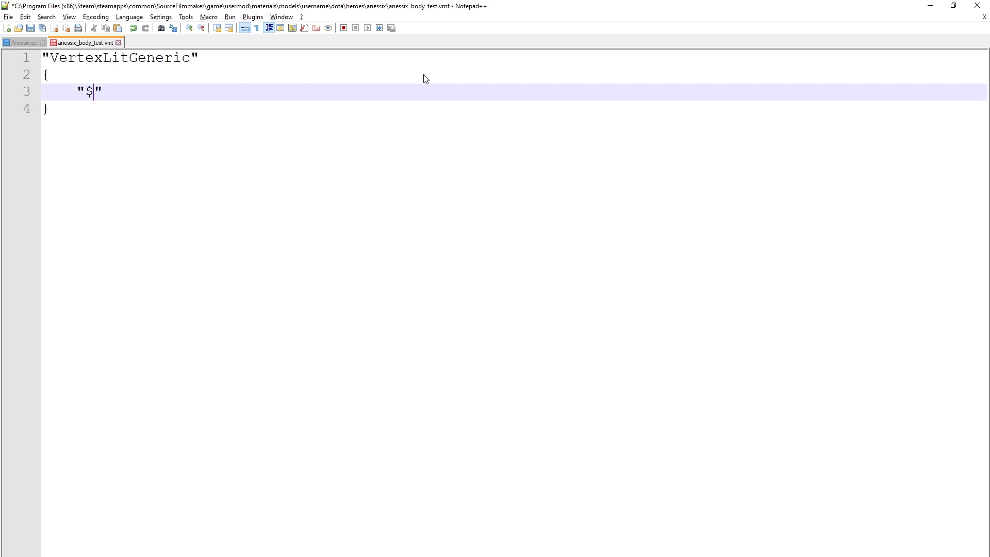
pyautogui.write('base')
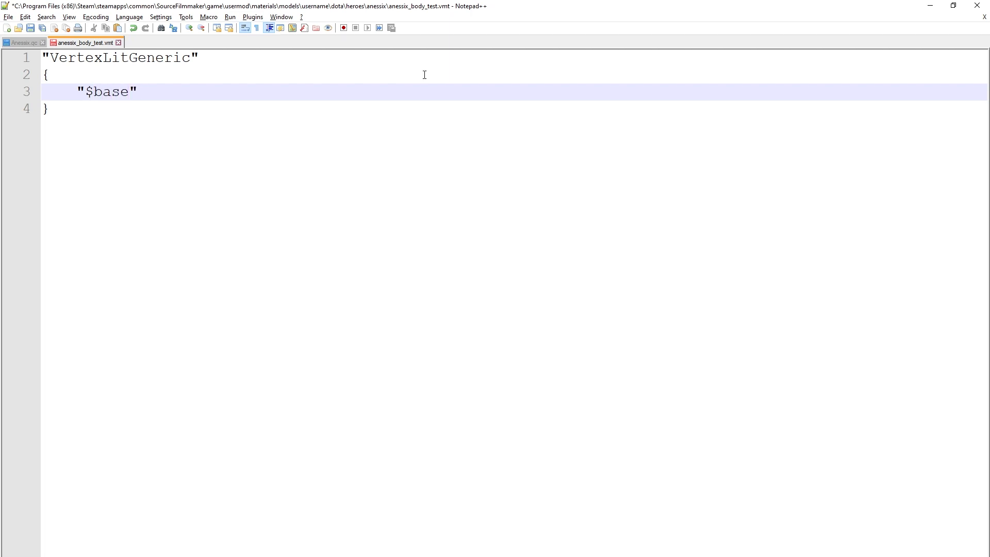
pyautogui.write('te')
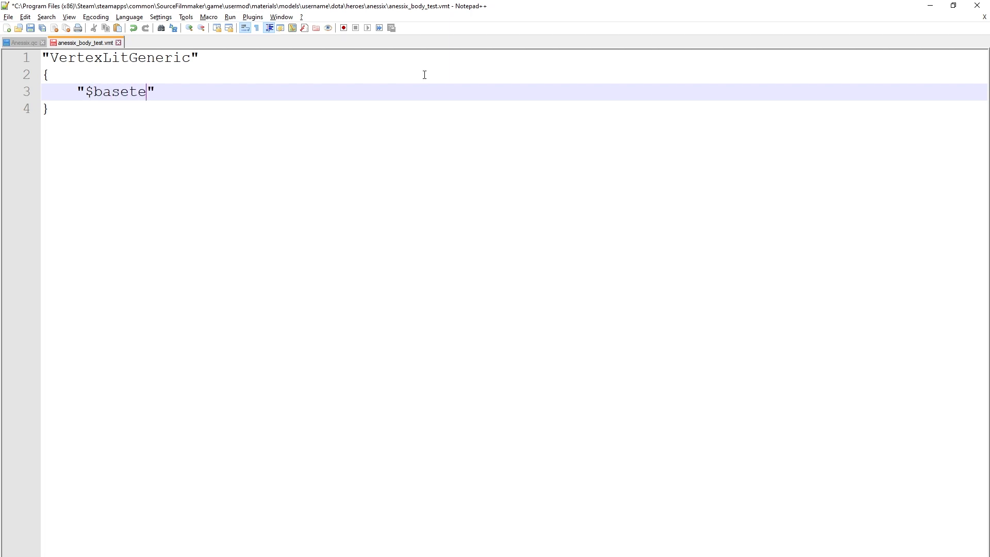
pyautogui.write('xture')
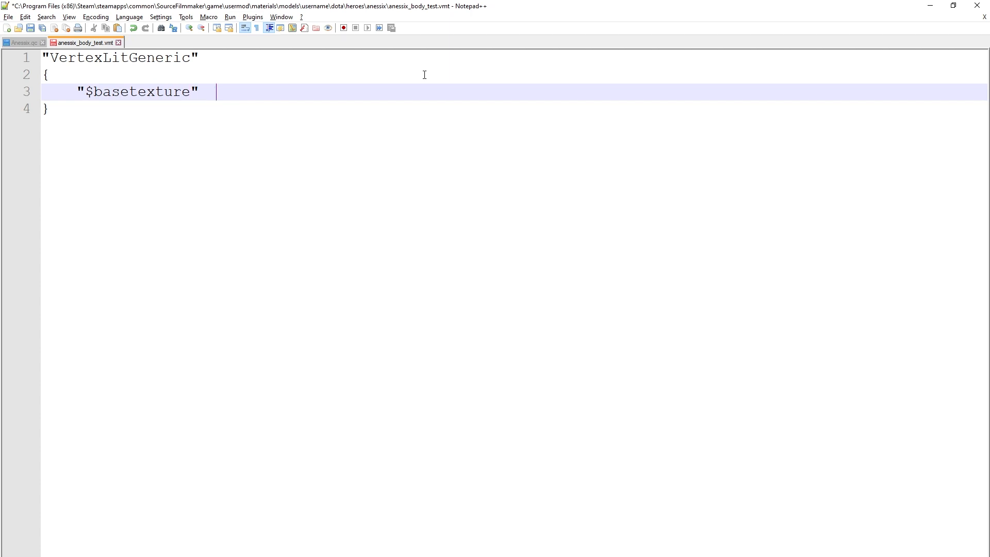
pyautogui.write('""')
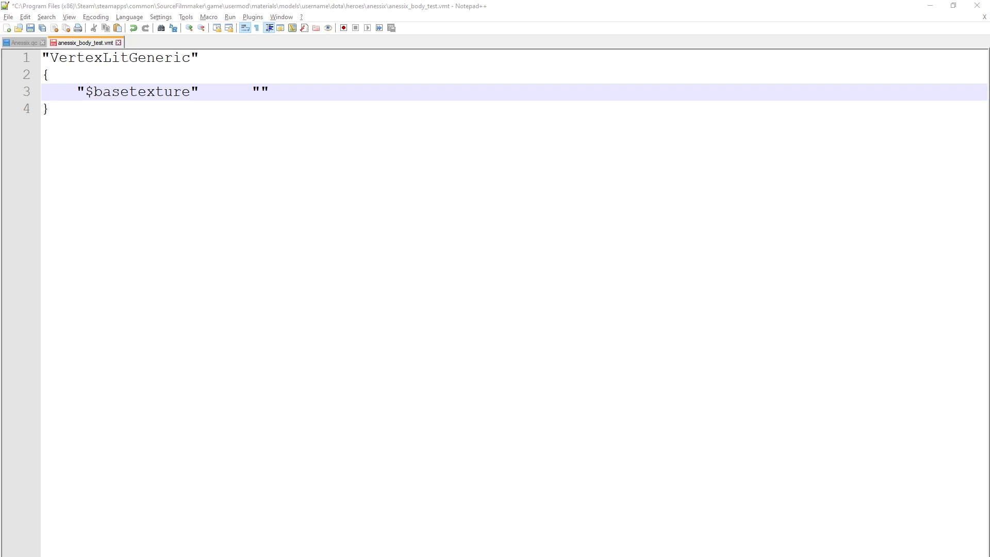
pyautogui.write('models\\username\\dota\\heroes\\anessix')
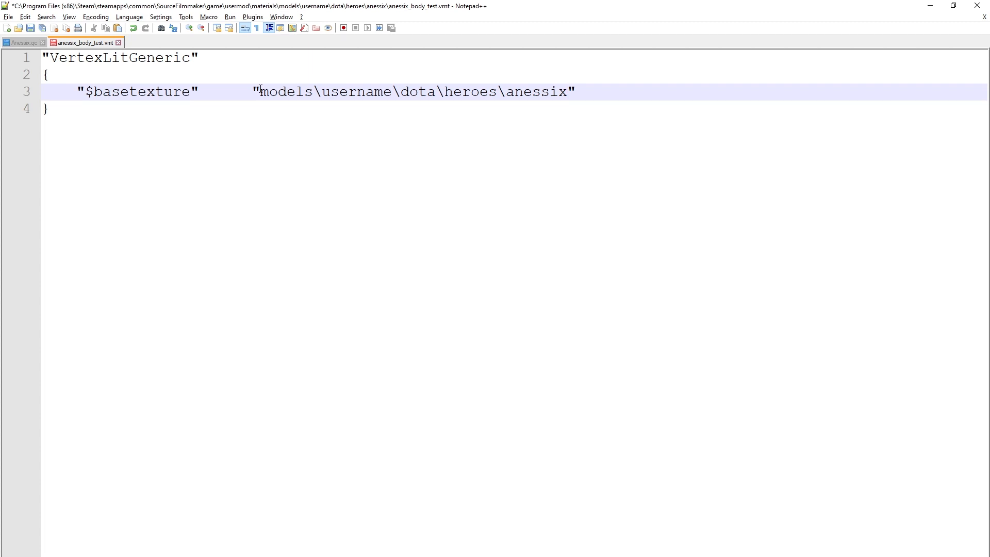
pyautogui.write('\\an')
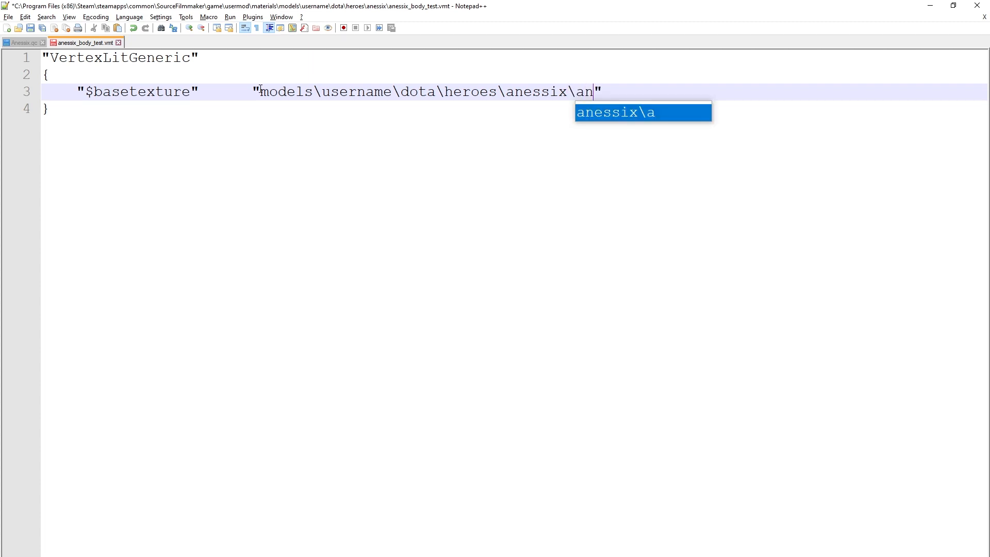
pyautogui.write('essix_')
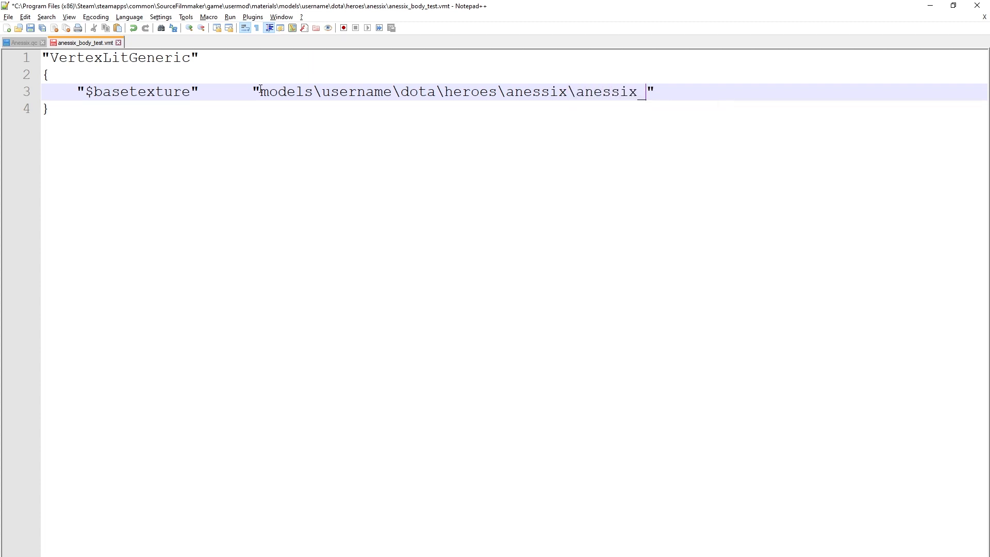
pyautogui.write('body_test')
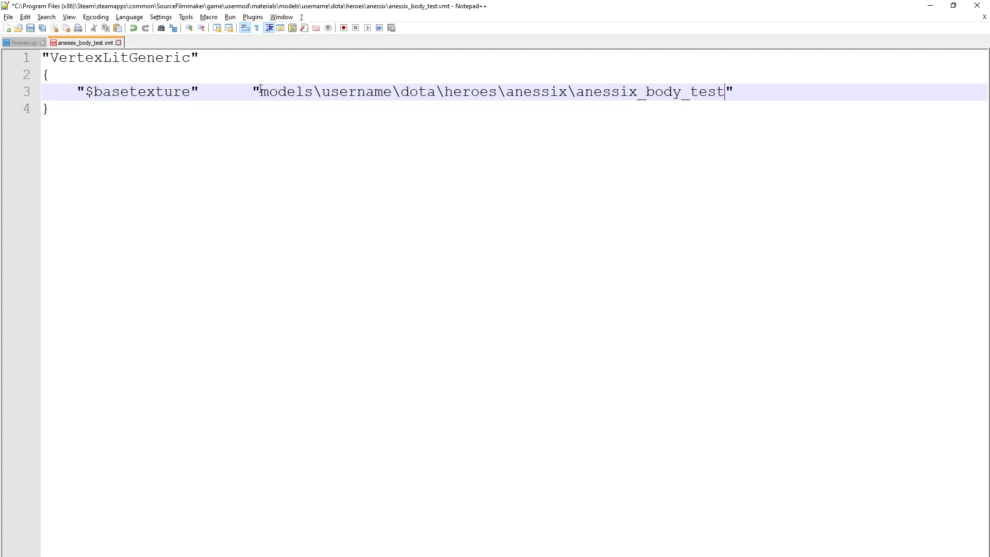
pyautogui.write('_d')
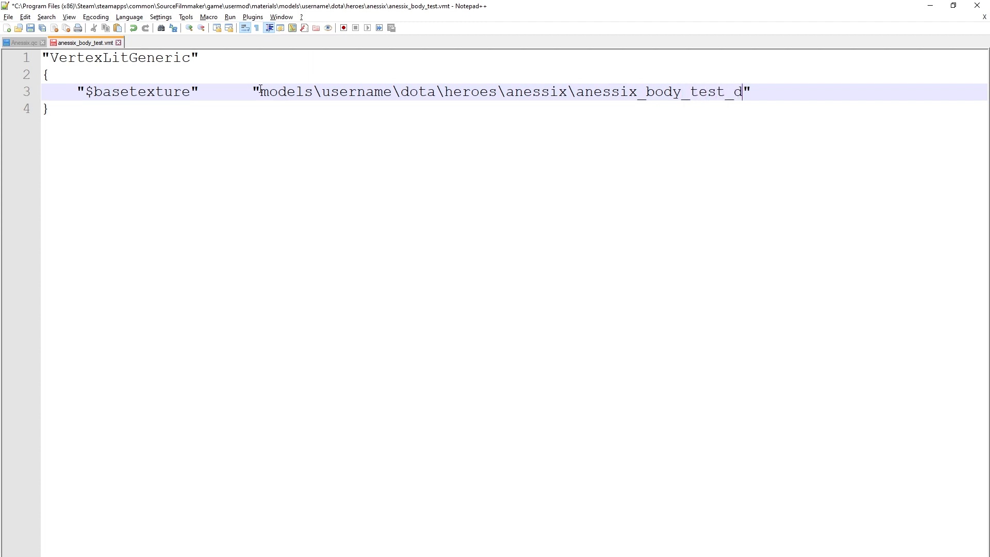
pyautogui.write('iff')
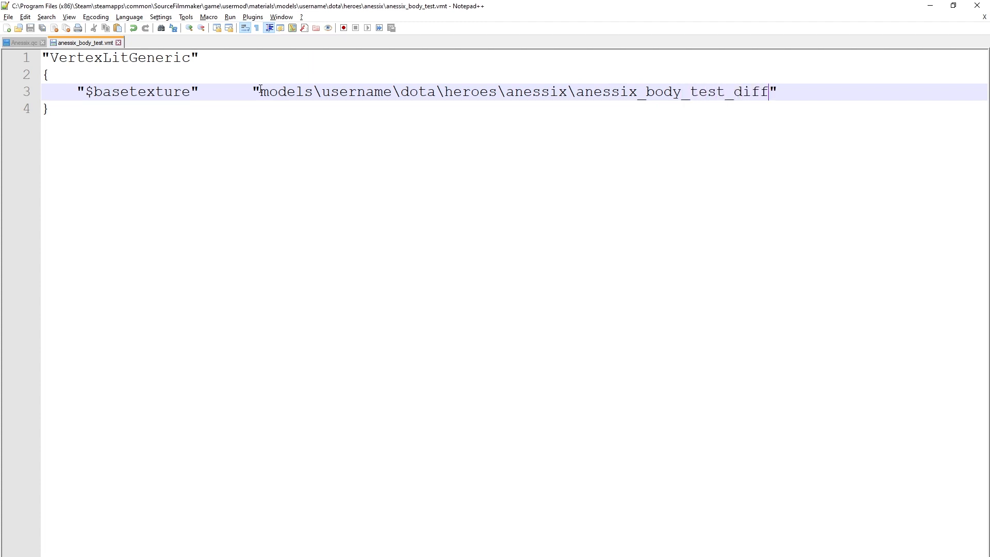
pyautogui.press('Backspace')
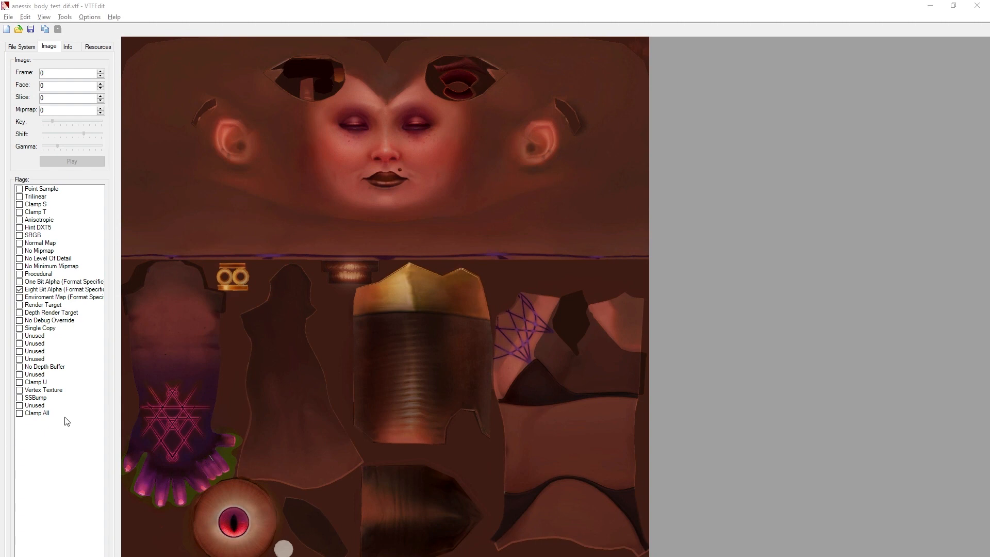
# Batch convert the folder's *.png textures to VTF with Convert Folder
pyautogui.click(64, 17)
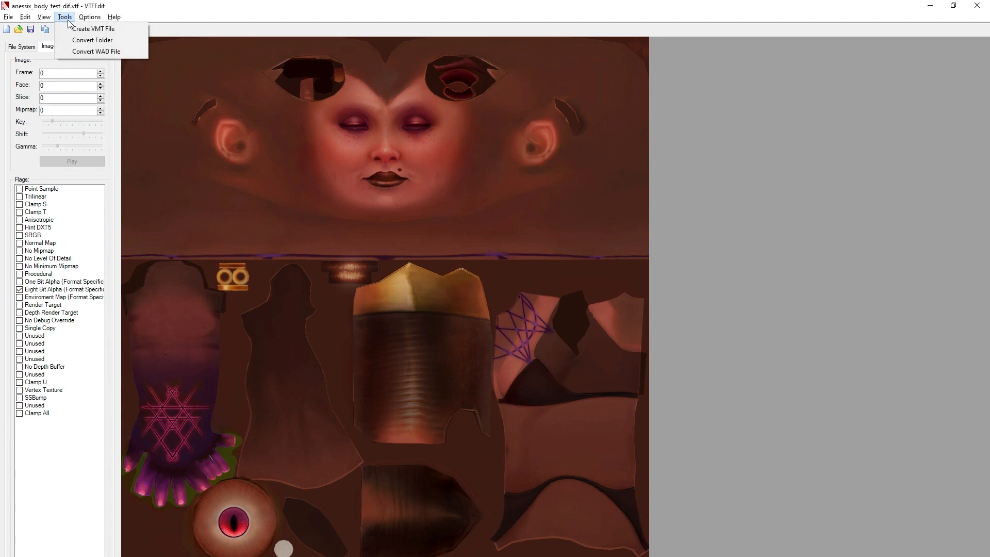
pyautogui.click(92, 40)
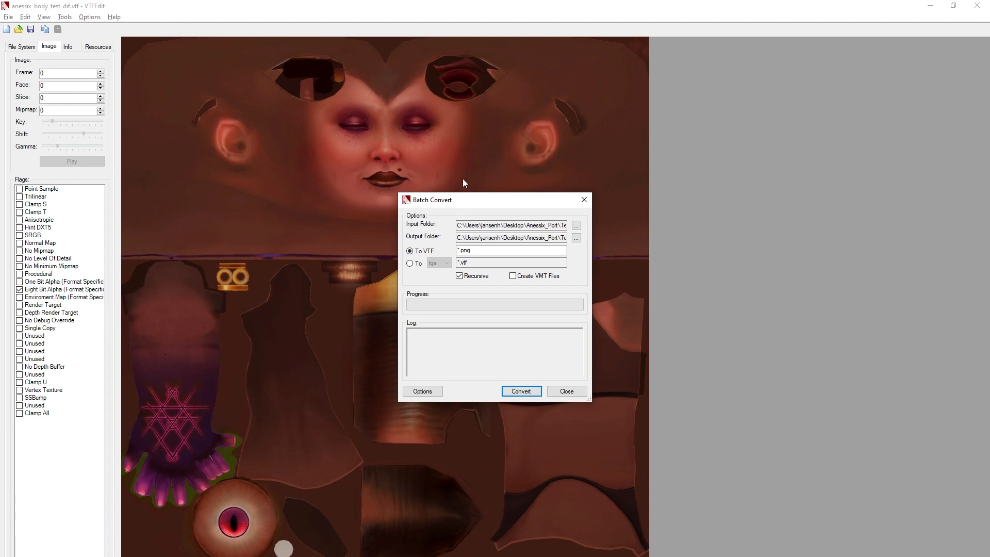
pyautogui.moveTo(475, 194)
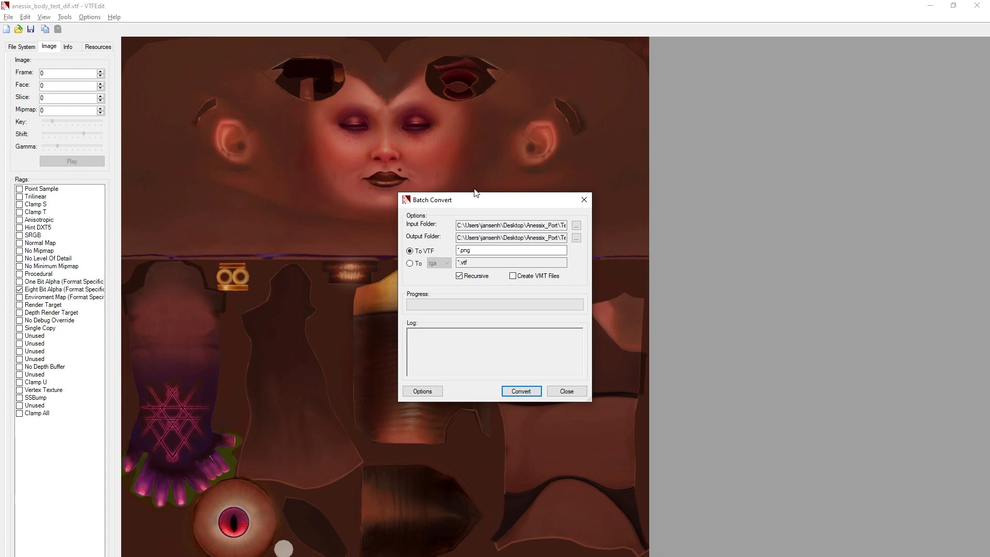
pyautogui.click(410, 251)
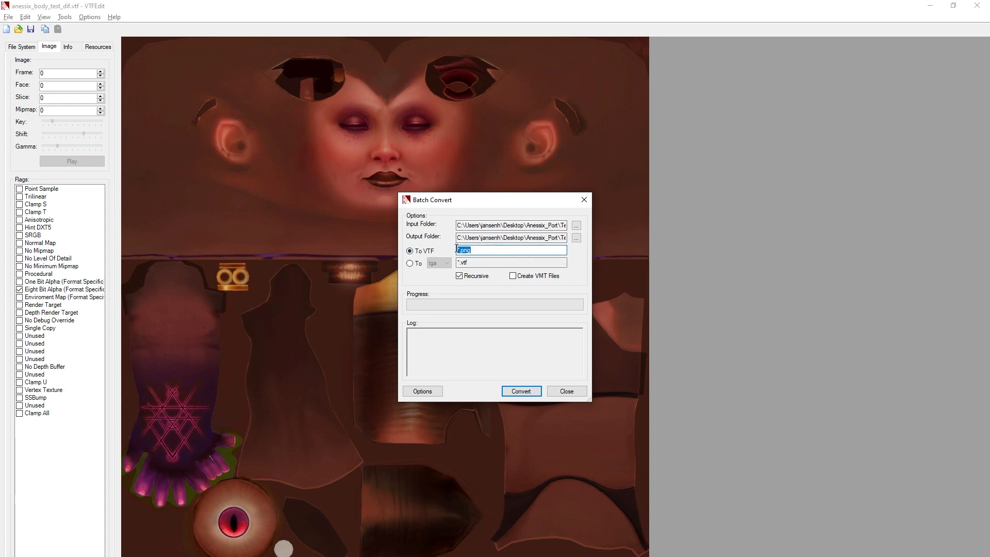
pyautogui.click(487, 251)
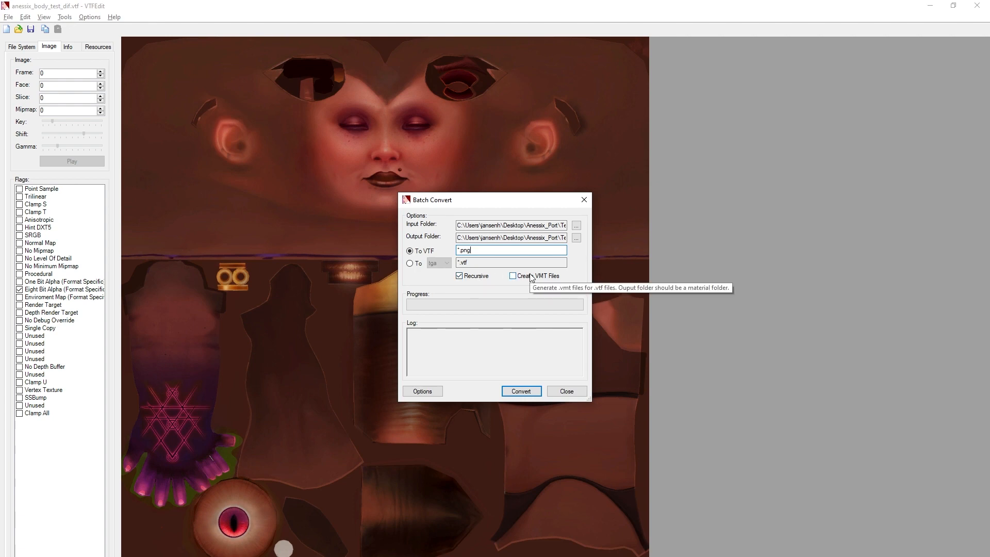
pyautogui.moveTo(520, 391)
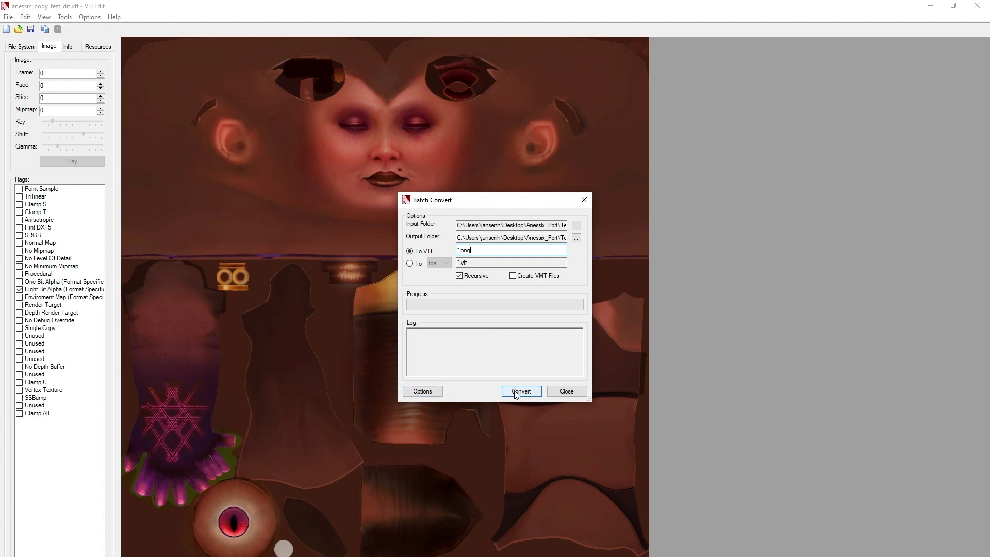
pyautogui.click(521, 391)
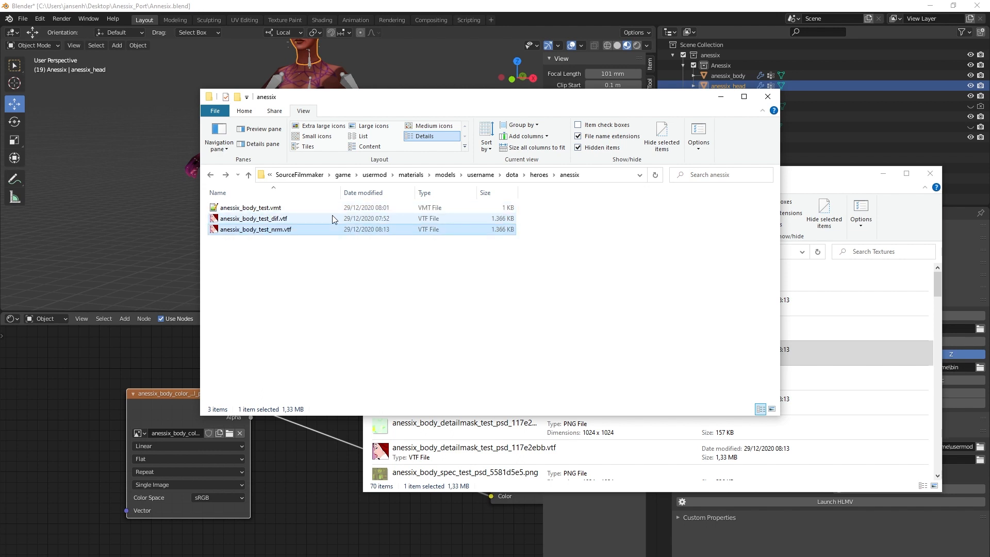
# Open anessix_body_test.vmt from the anessix heroes materials folder
pyautogui.click(256, 229)
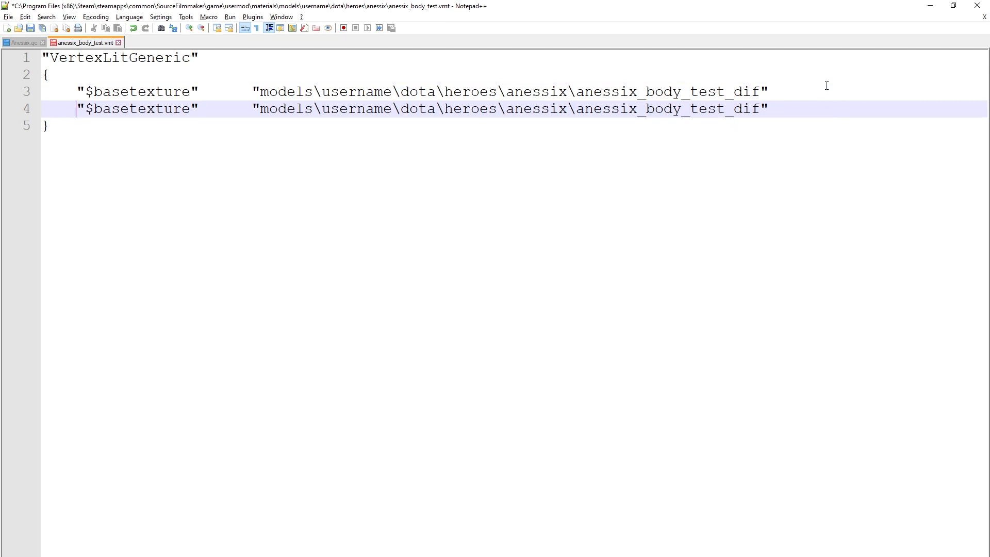
# Rename the duplicated line to $bumpmap and end its path with anessix_body_test_nrm
pyautogui.write('$bu')
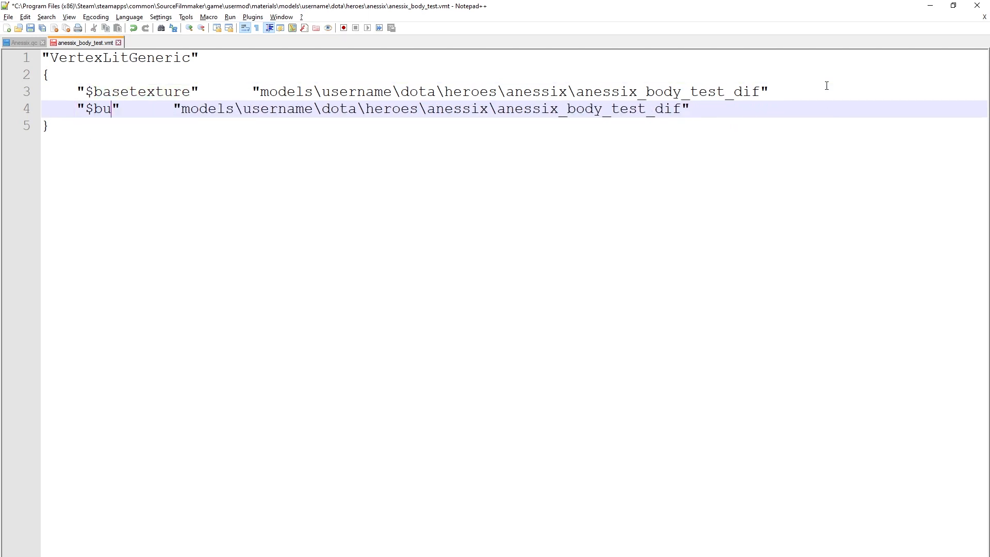
pyautogui.write('mpmap')
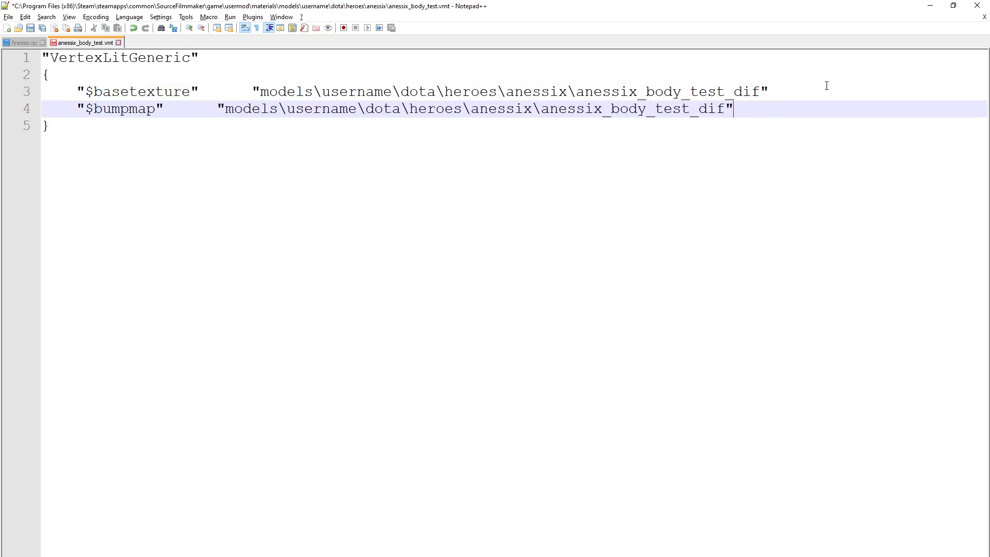
pyautogui.write('n')
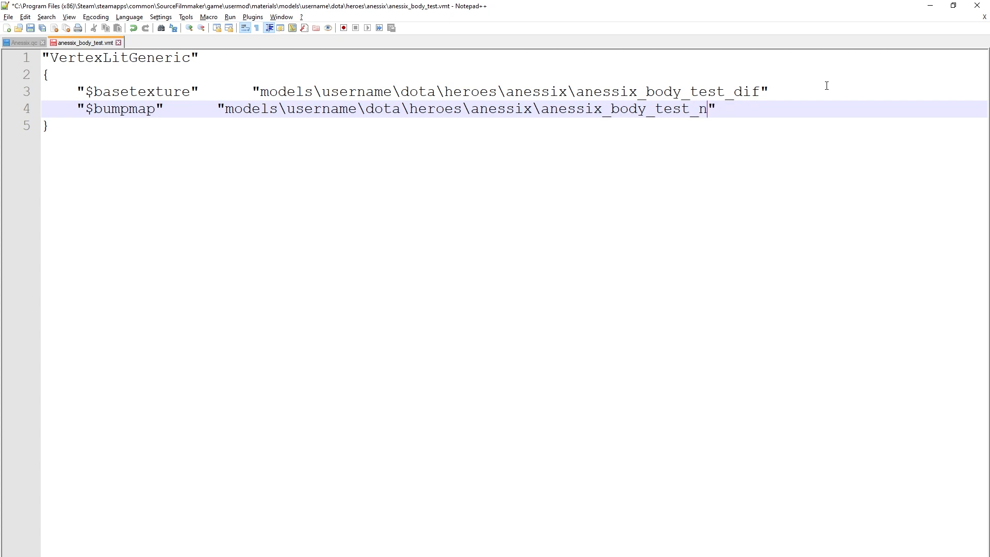
pyautogui.write('rm')
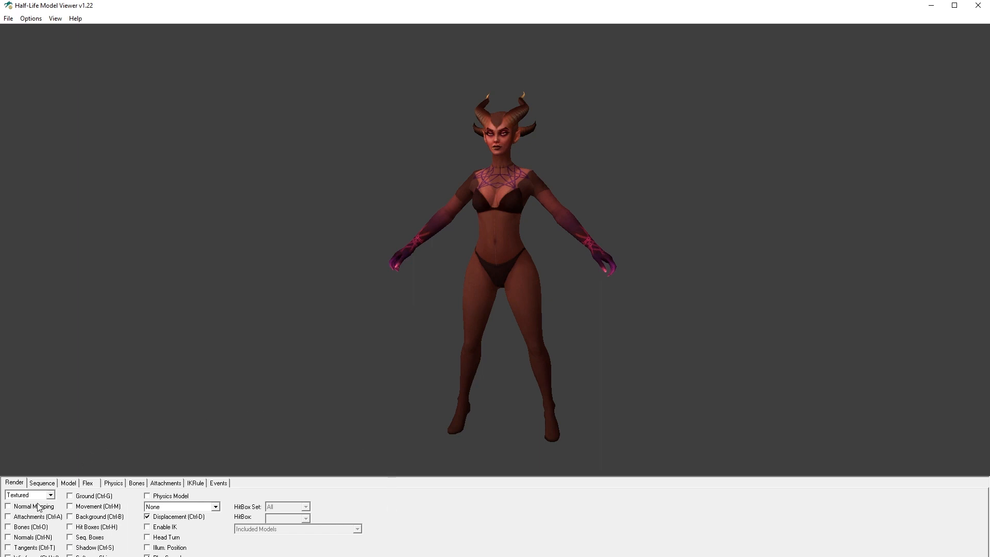
# Toggle Normal Mapping on and off in HLMV to compare the body shading
pyautogui.click(8, 506)
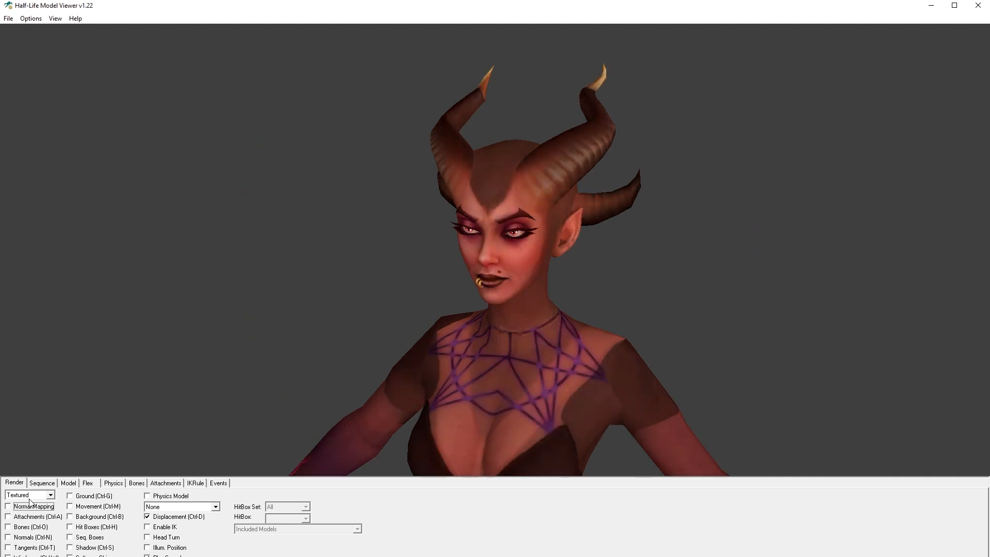
pyautogui.click(8, 506)
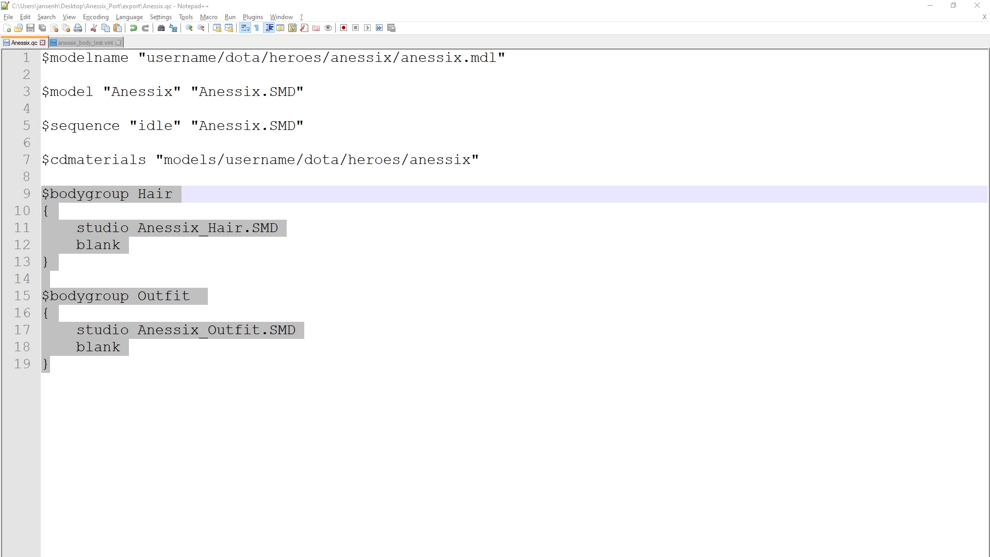
# Select the new bodygroup blocks and the Hair bodygroup contents in Anessix.qc
pyautogui.doubleClick(155, 194)
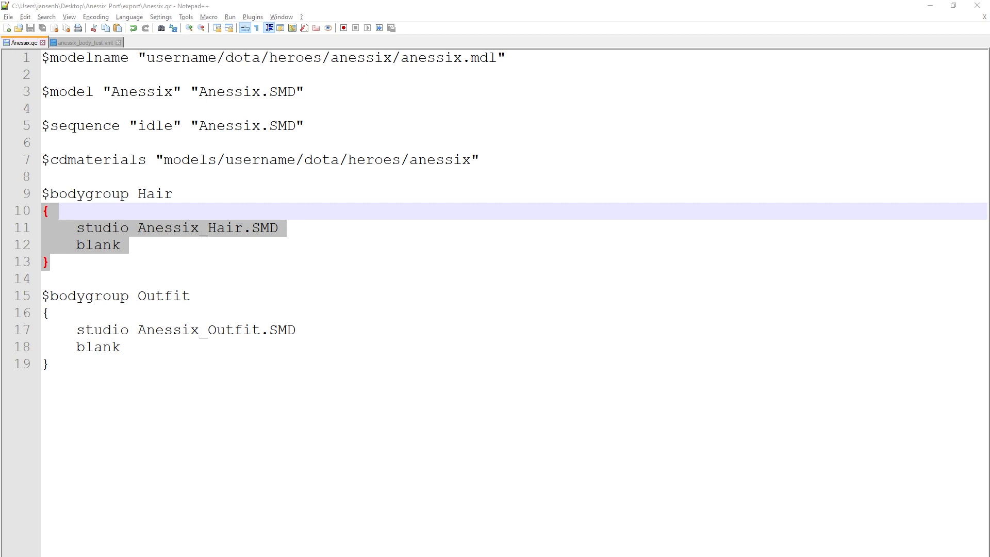
pyautogui.doubleClick(98, 245)
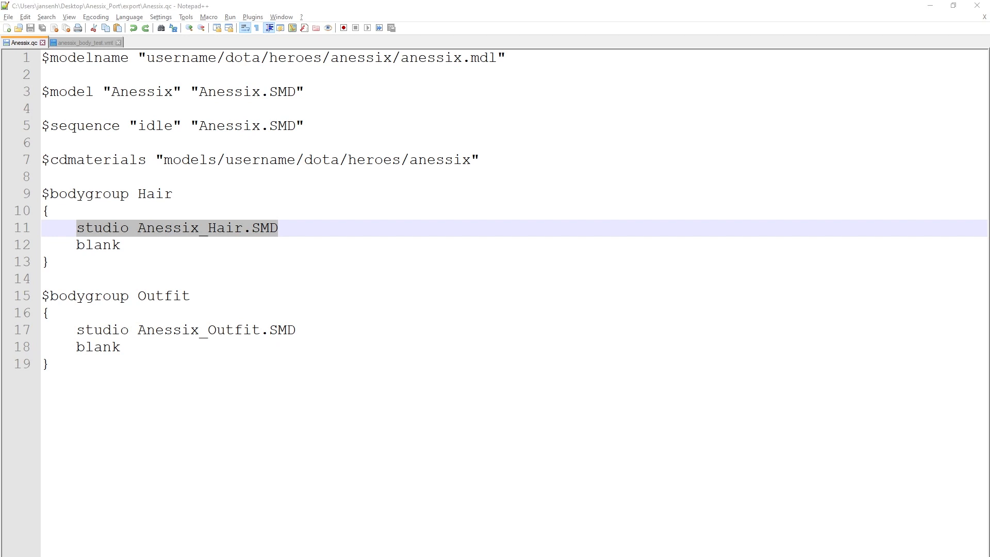
# Return to Blender and compile Anessix.qc from Source Engine QC Compiles
pyautogui.press('alt+tab')
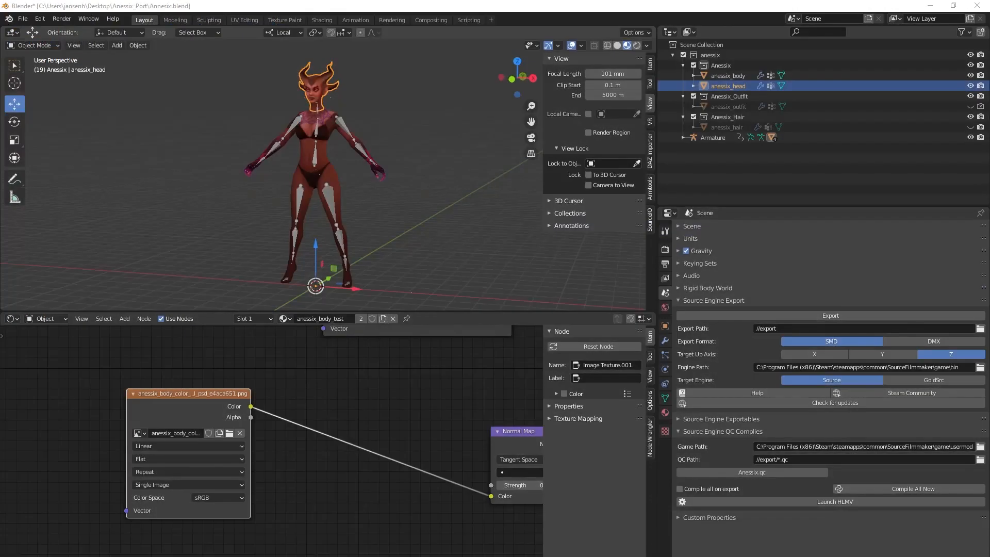
pyautogui.click(751, 473)
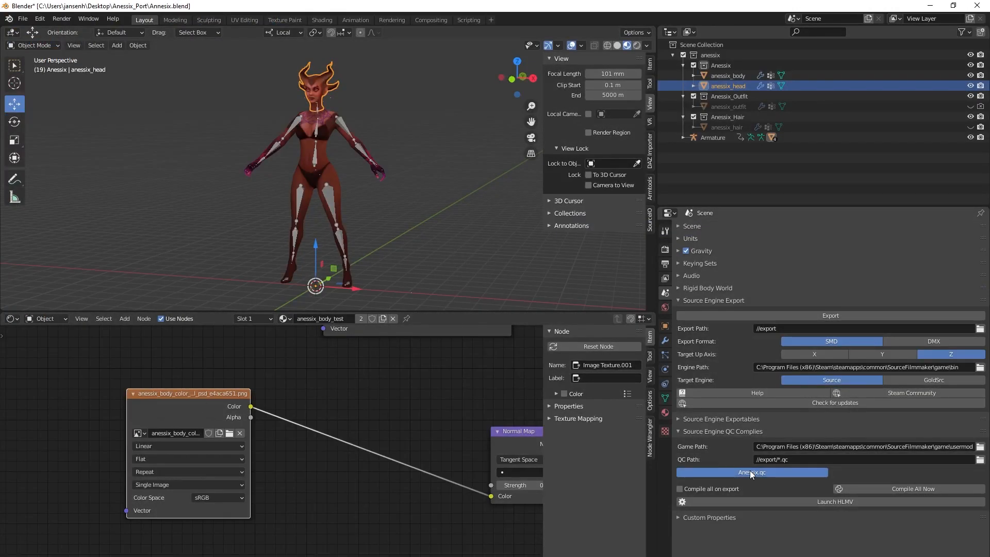
pyautogui.click(750, 473)
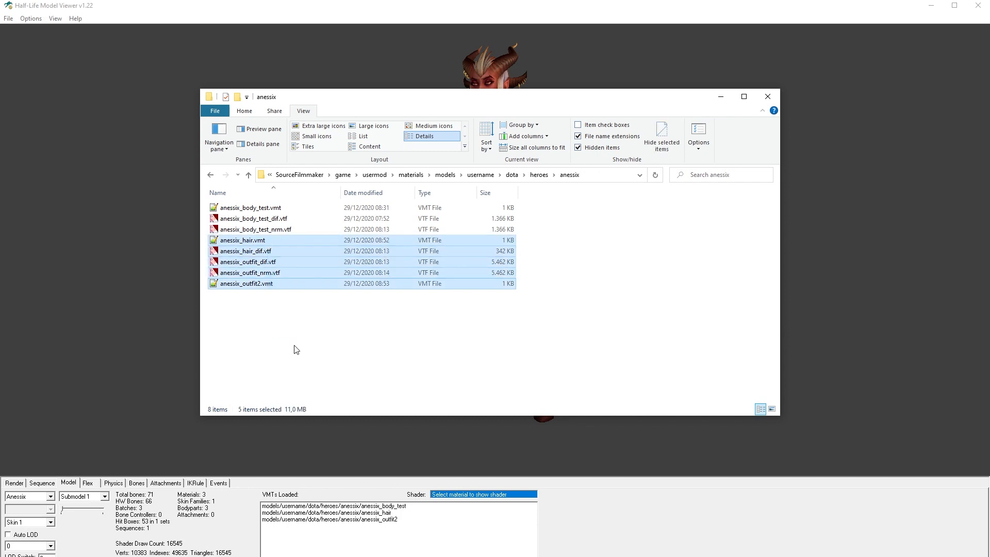
# Close the Explorer window and orbit the Anessix model to view her hair and outfit from the side
pyautogui.click(767, 96)
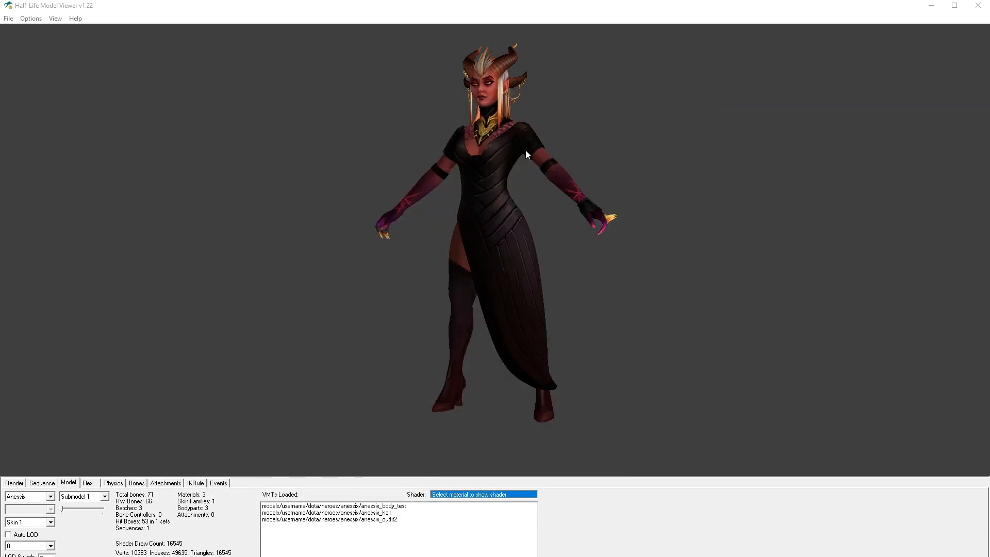
pyautogui.moveTo(527, 155); pyautogui.dragTo(400, 163)
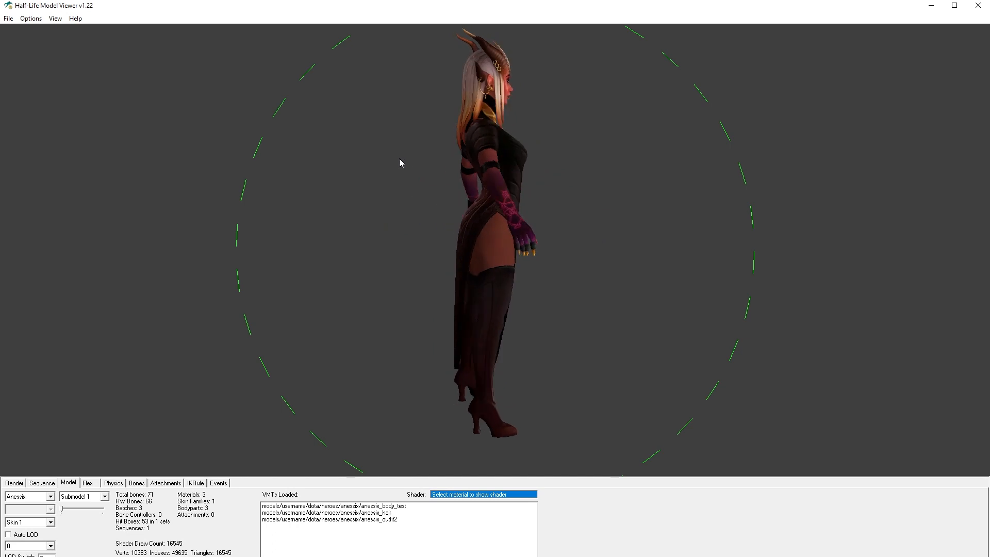
pyautogui.moveTo(399, 163); pyautogui.dragTo(604, 188)
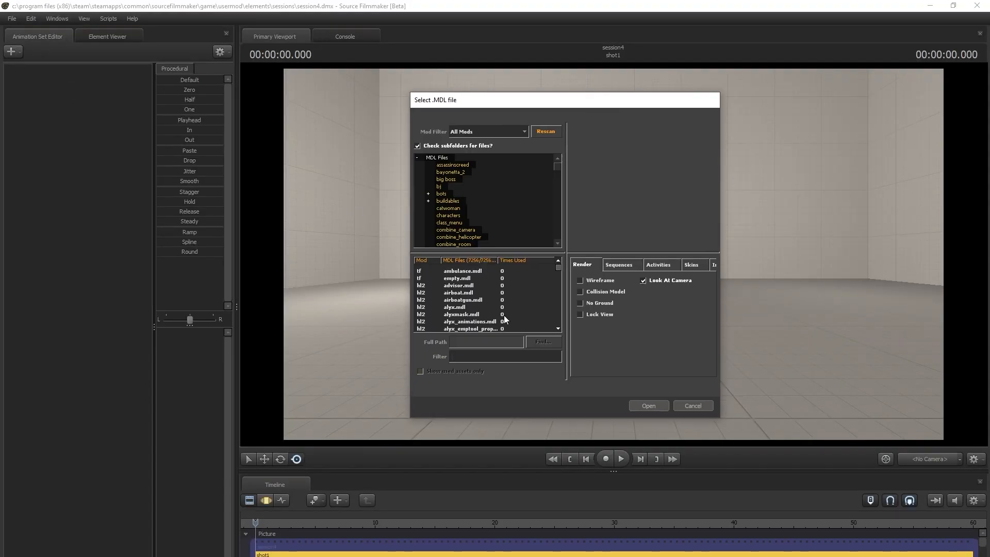
# Load the Anessix .MDL and select the head and eye controls to pose them
pyautogui.click(647, 406)
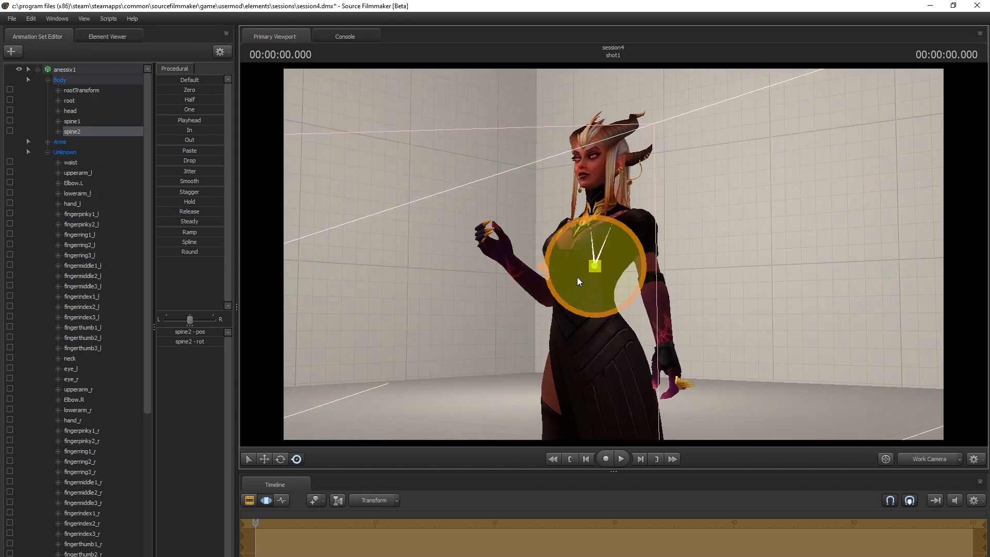
pyautogui.click(70, 111)
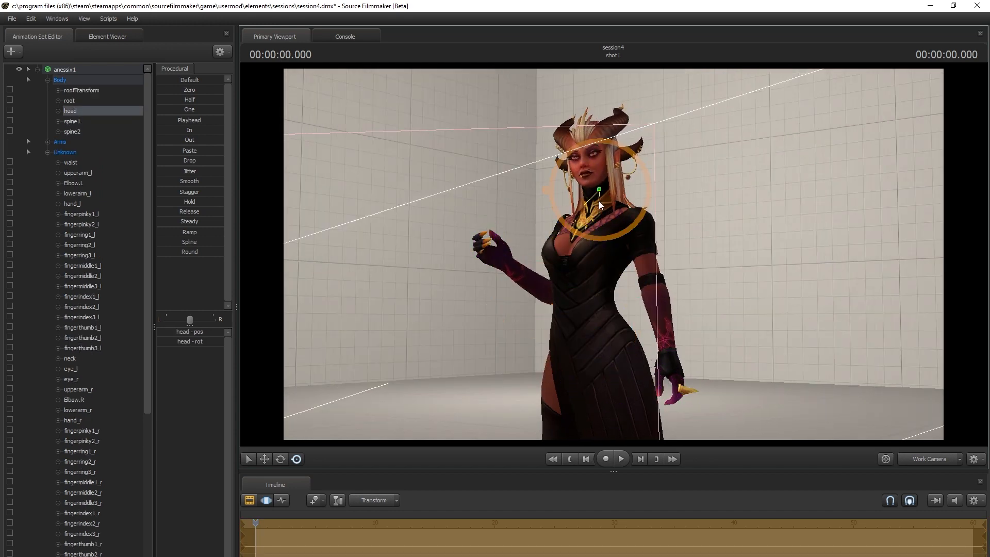
pyautogui.click(70, 379)
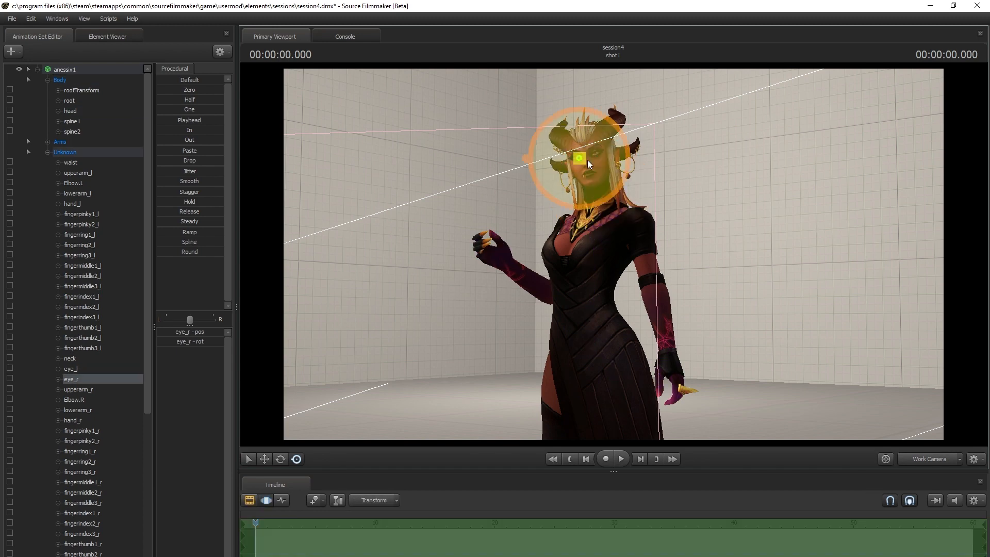
pyautogui.click(70, 368)
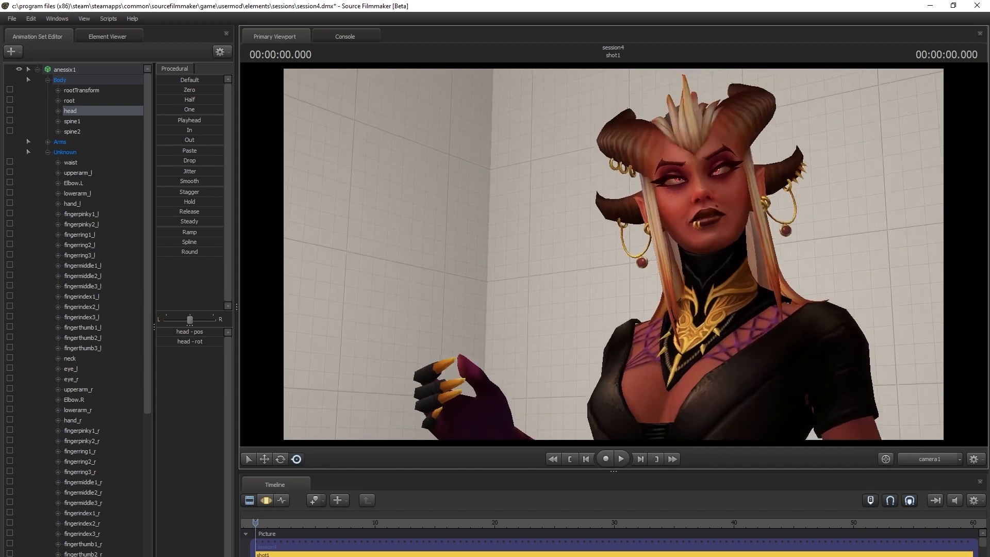
pyautogui.click(70, 379)
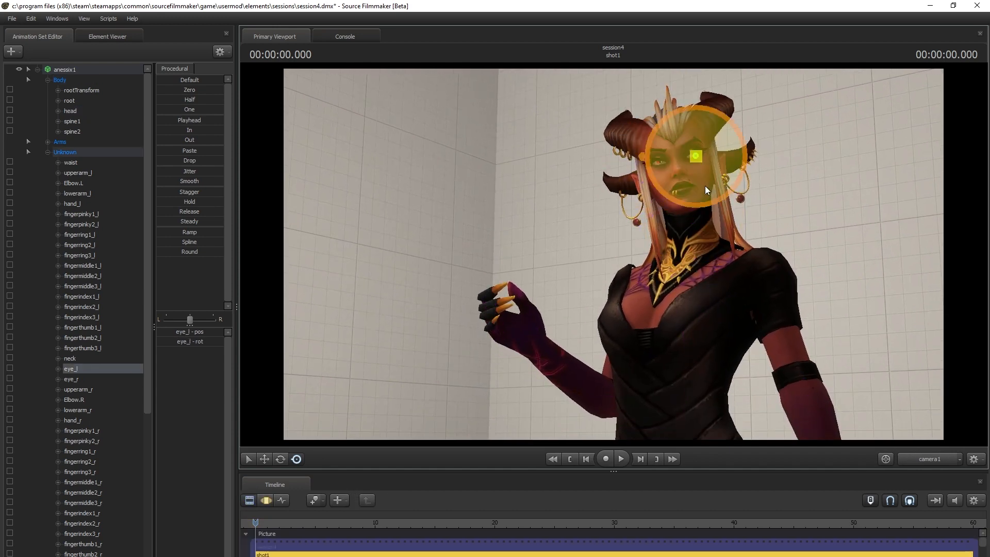
pyautogui.click(82, 523)
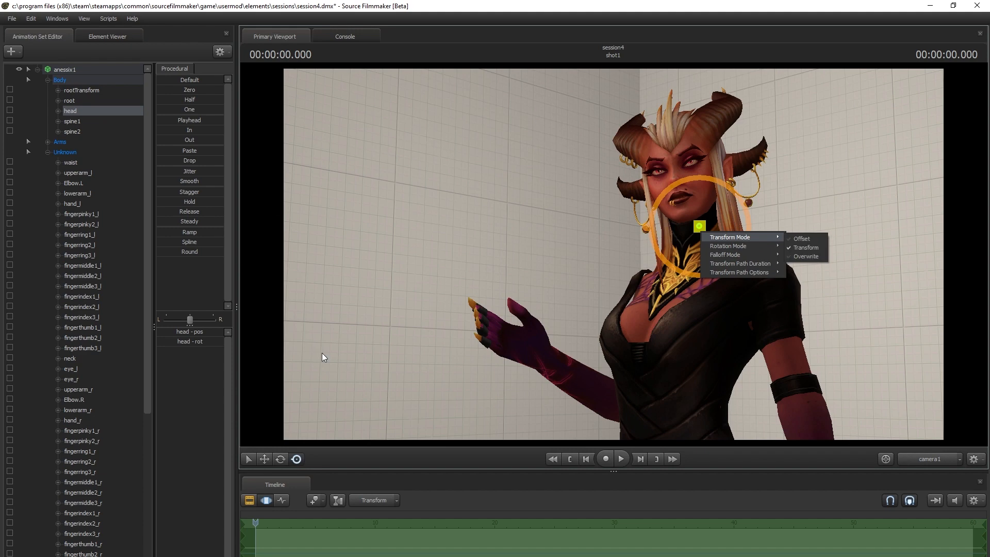
# Create a camera1 animation set for the existing camera element
pyautogui.rightClick(70, 111)
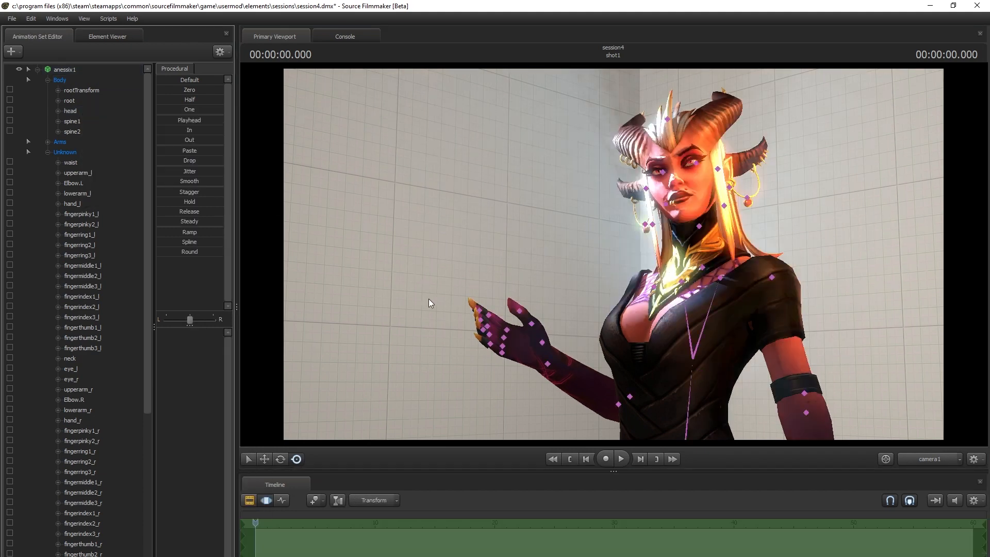
pyautogui.click(12, 51)
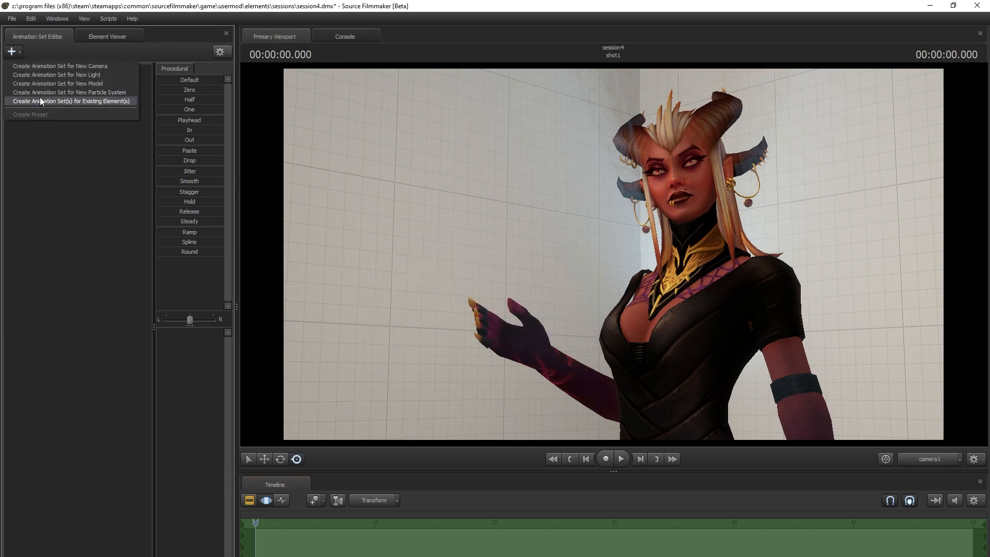
pyautogui.click(71, 100)
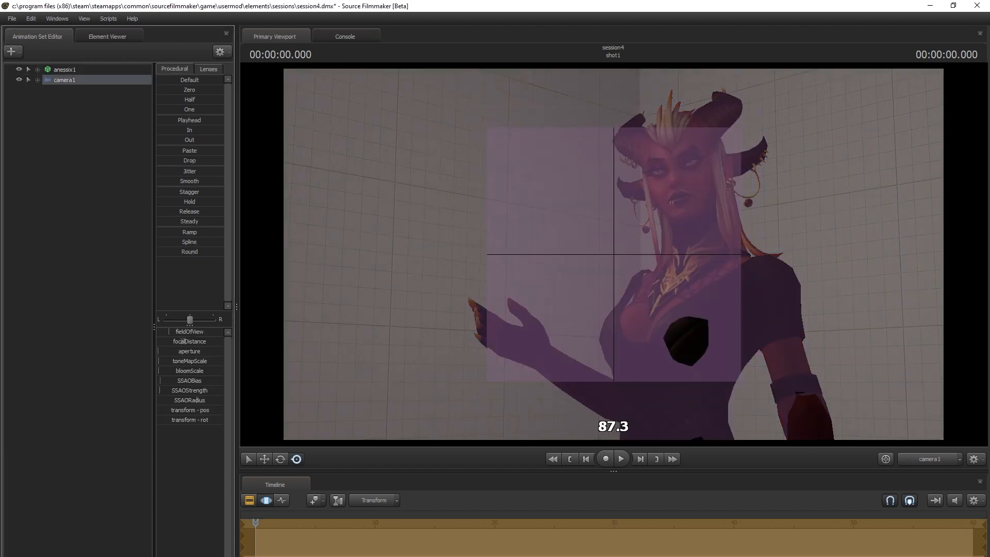
pyautogui.rightClick(64, 79)
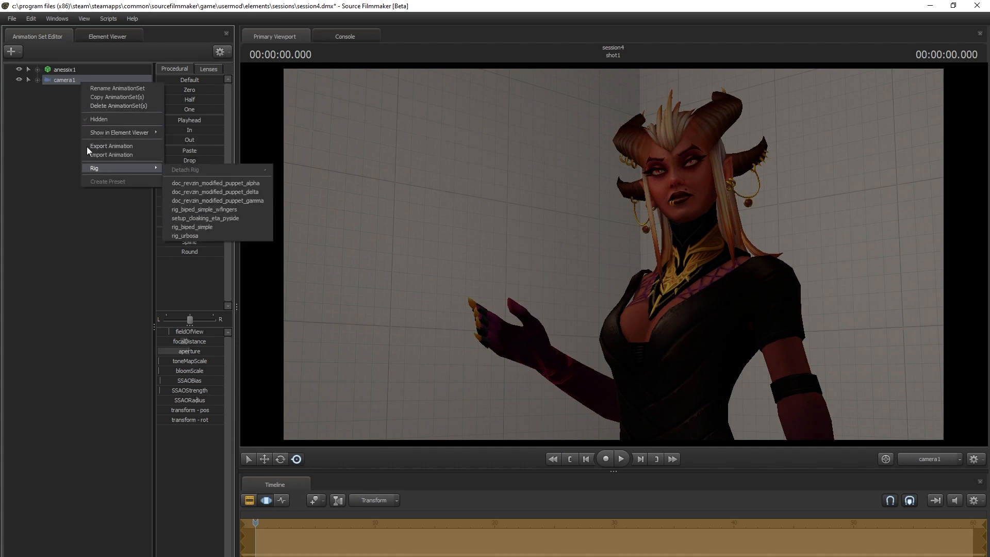